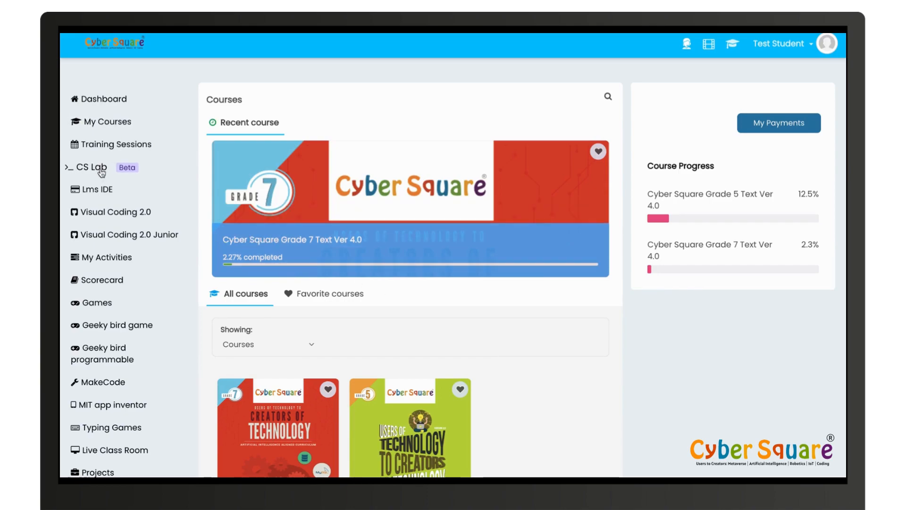
Open CS Lab and view My Portfolio, listing the pending html and python projects
{"action": "left_click", "coordinate": [90, 167]}
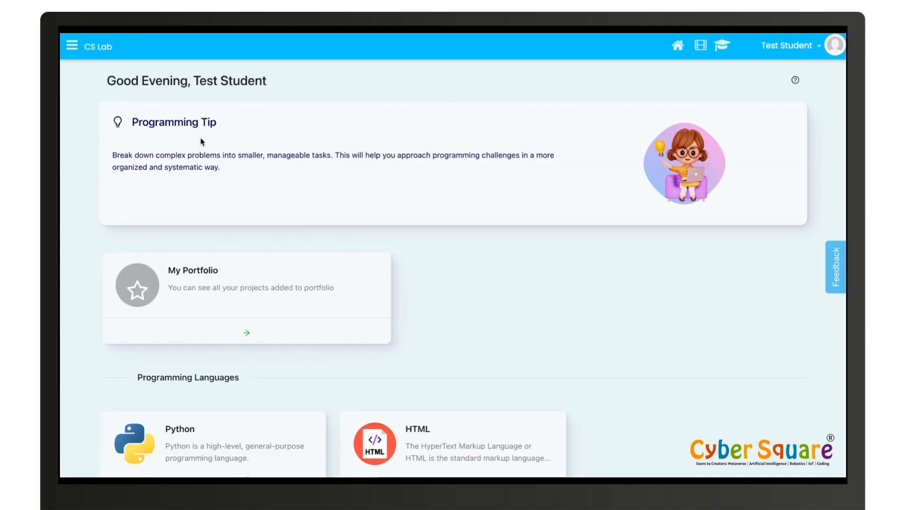
{"action": "scroll", "scroll_direction": "down", "scroll_amount": 3}
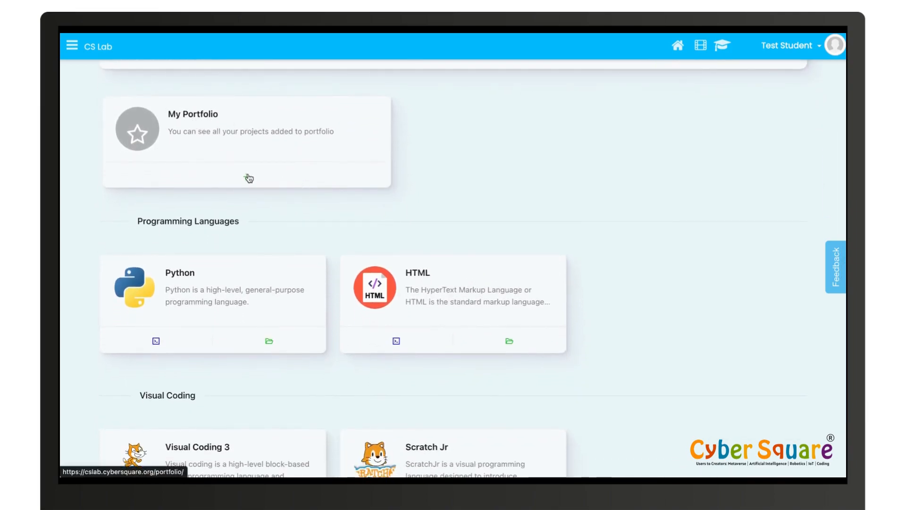
{"action": "left_click", "coordinate": [247, 142]}
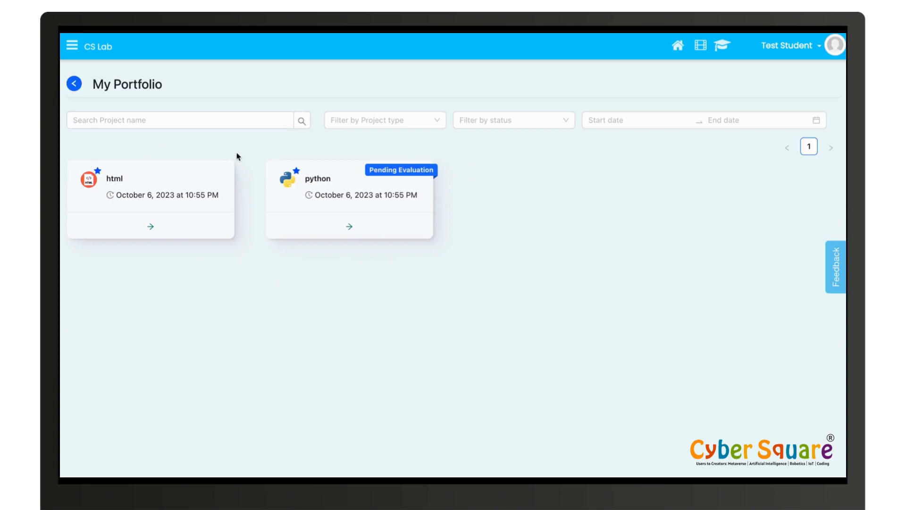
{"action": "mouse_move", "coordinate": [270, 211]}
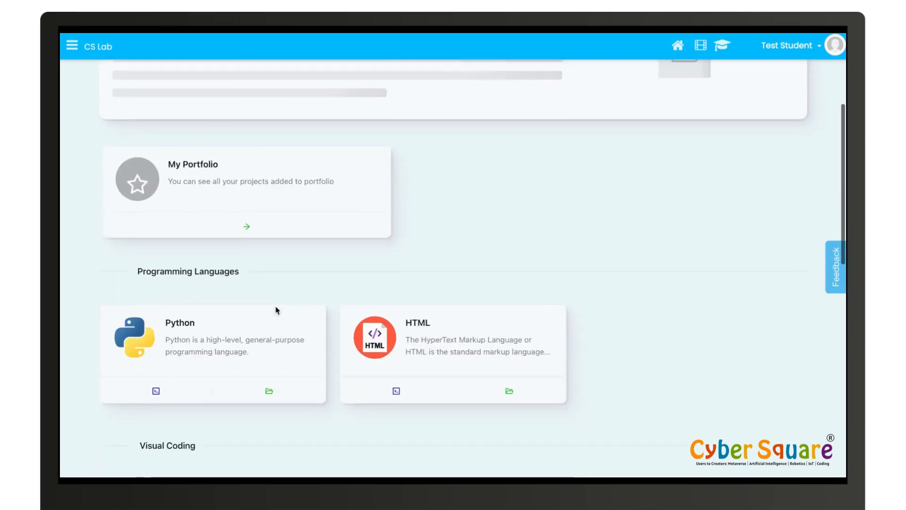
{"action": "scroll", "scroll_direction": "down", "scroll_amount": 3}
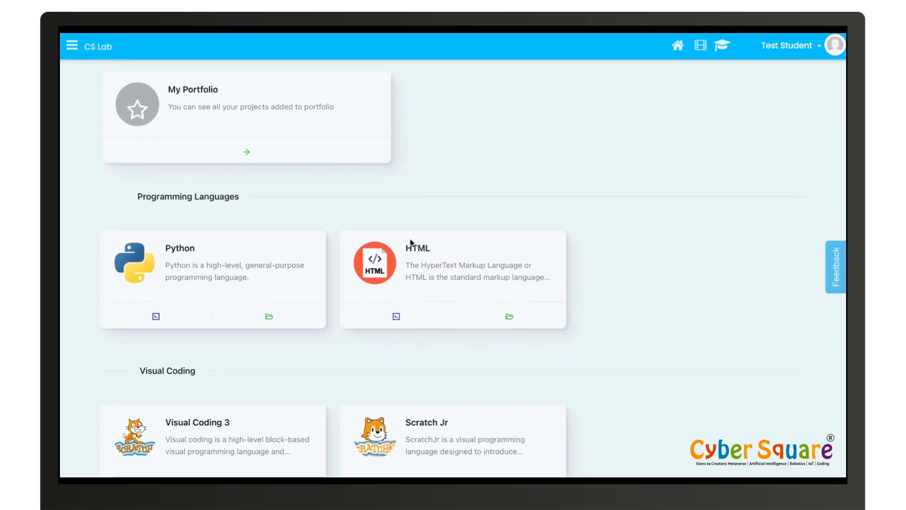
{"action": "scroll", "scroll_direction": "down", "scroll_amount": 3}
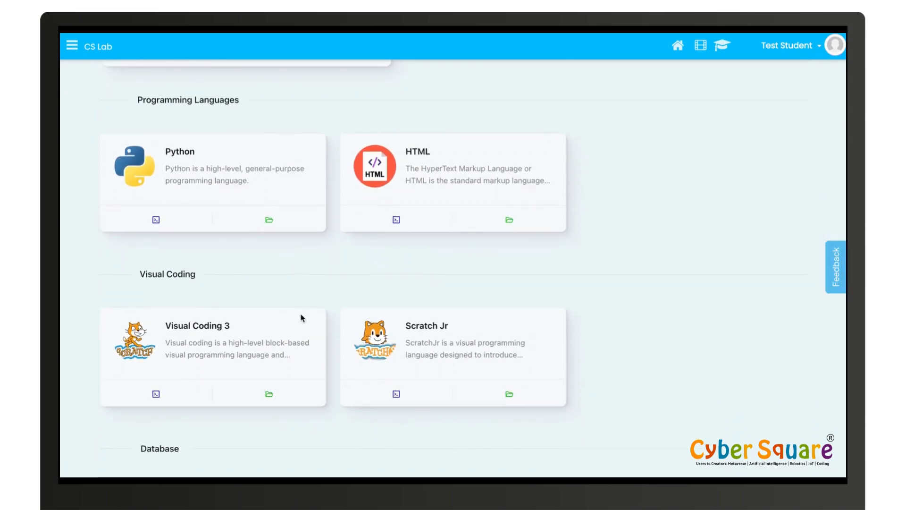
{"action": "scroll", "scroll_direction": "down", "scroll_amount": 3}
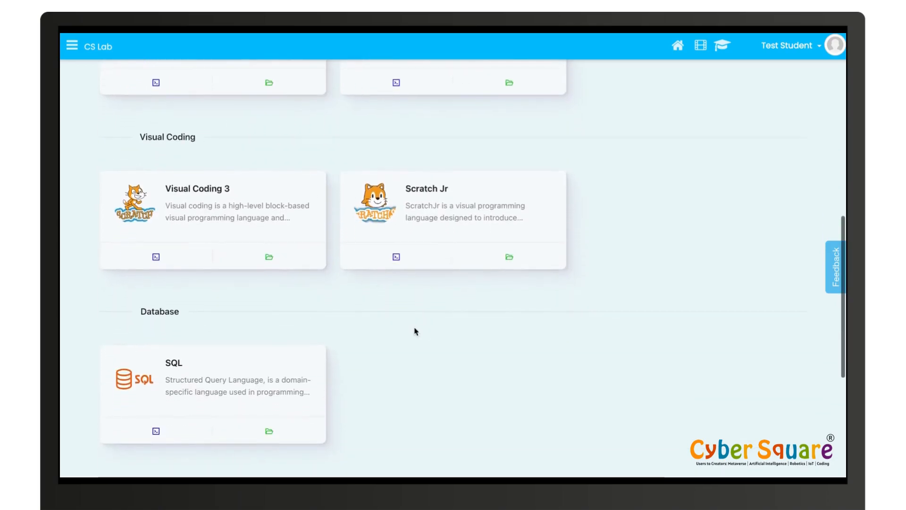
{"action": "scroll", "scroll_direction": "down", "scroll_amount": 3}
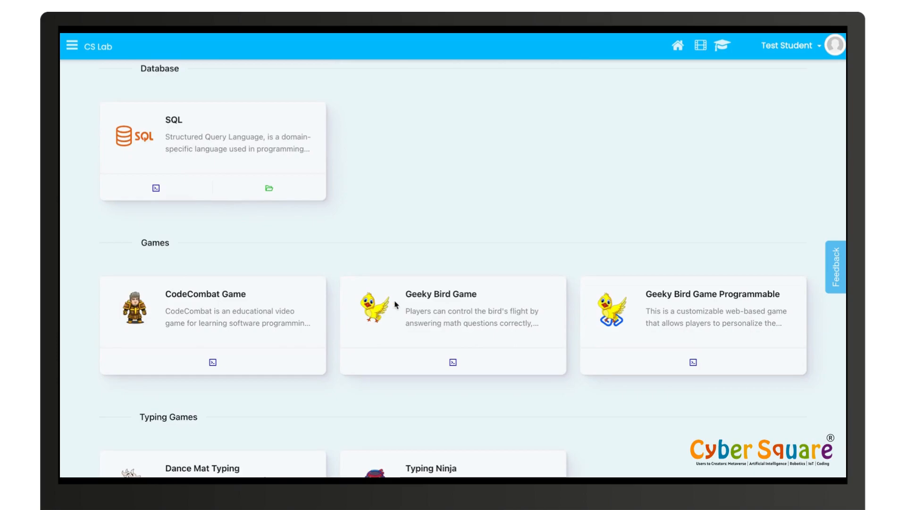
{"action": "scroll", "scroll_direction": "up", "scroll_amount": 3}
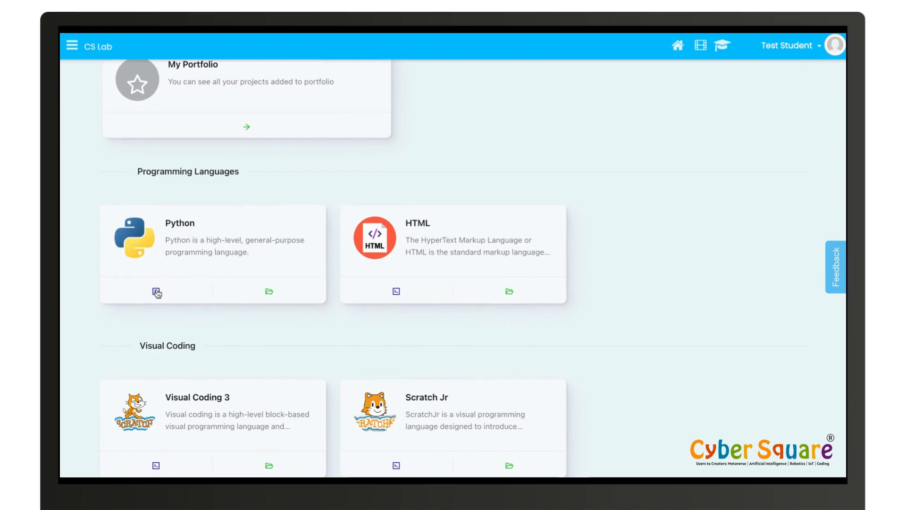
Create a Python project named 'news' from the Python card
{"action": "left_click", "coordinate": [156, 290]}
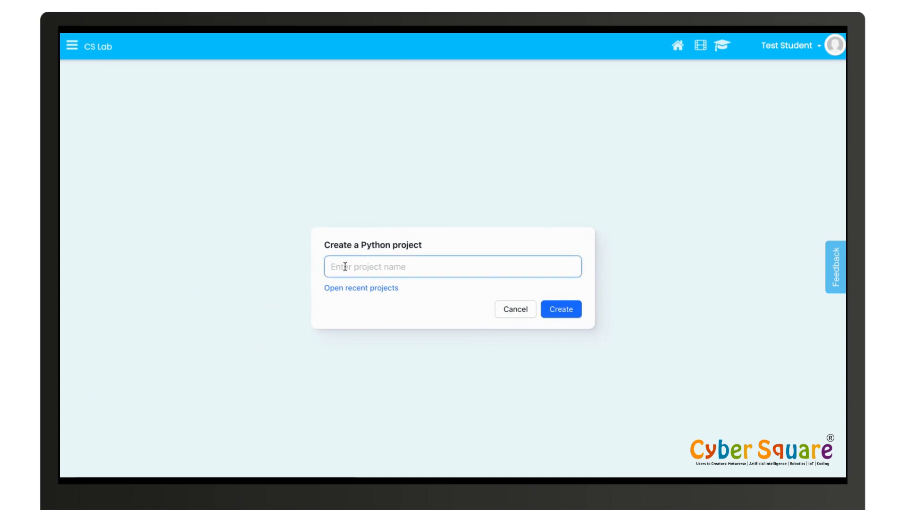
{"action": "type", "text": "news"}
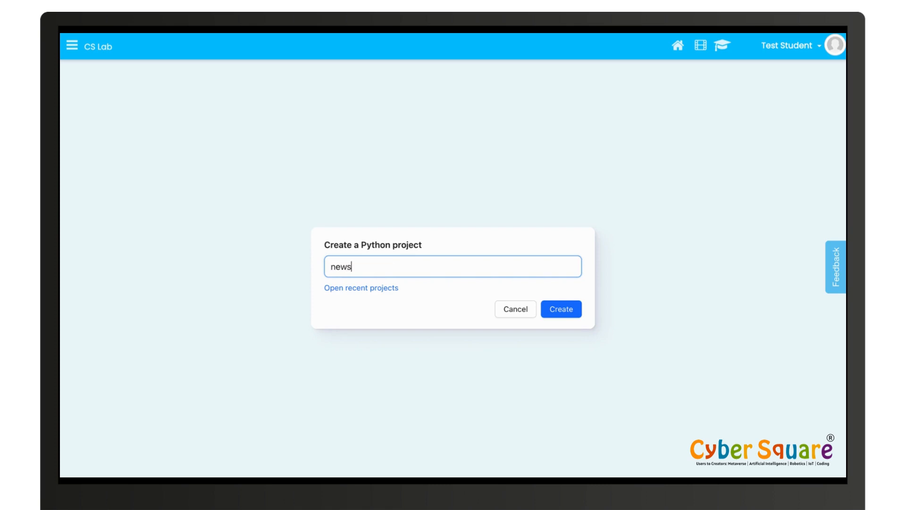
{"action": "left_click", "coordinate": [559, 309]}
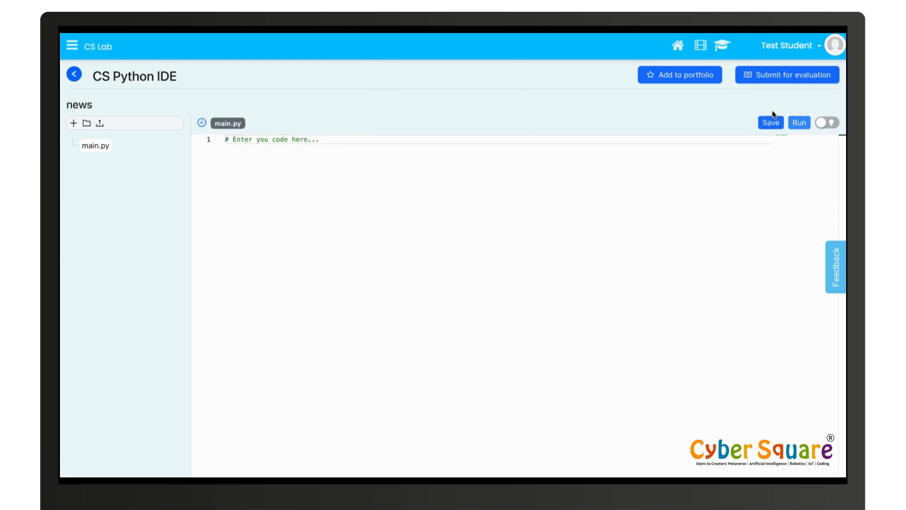
{"action": "mouse_move", "coordinate": [676, 75]}
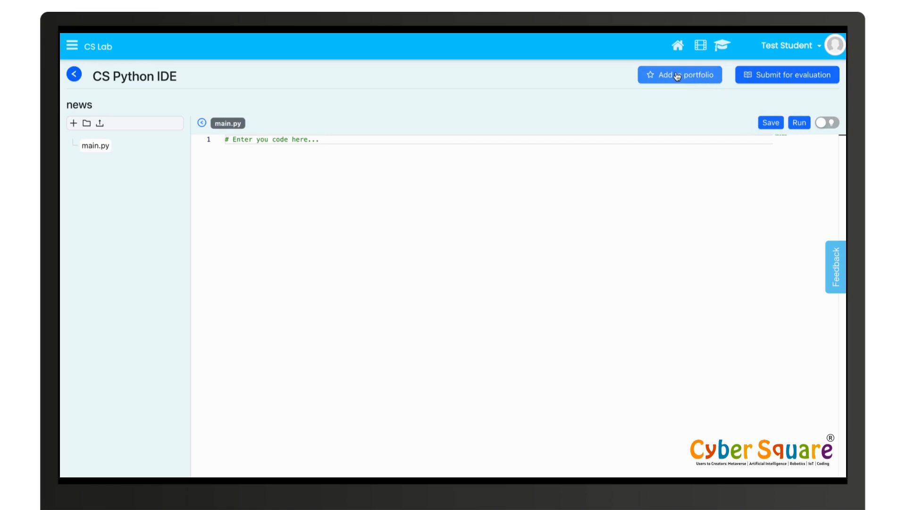
{"action": "mouse_move", "coordinate": [757, 79]}
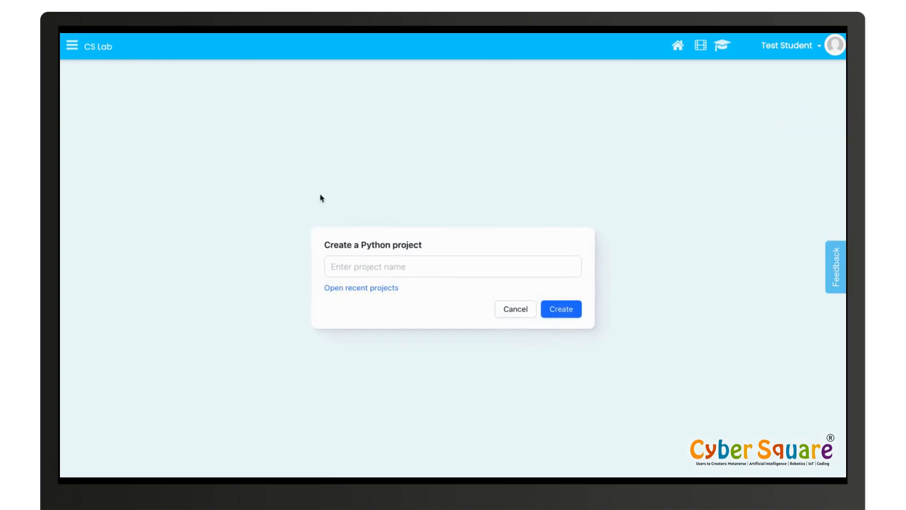
Dismiss the Create a Python project prompt without creating anything
{"action": "left_click", "coordinate": [514, 308]}
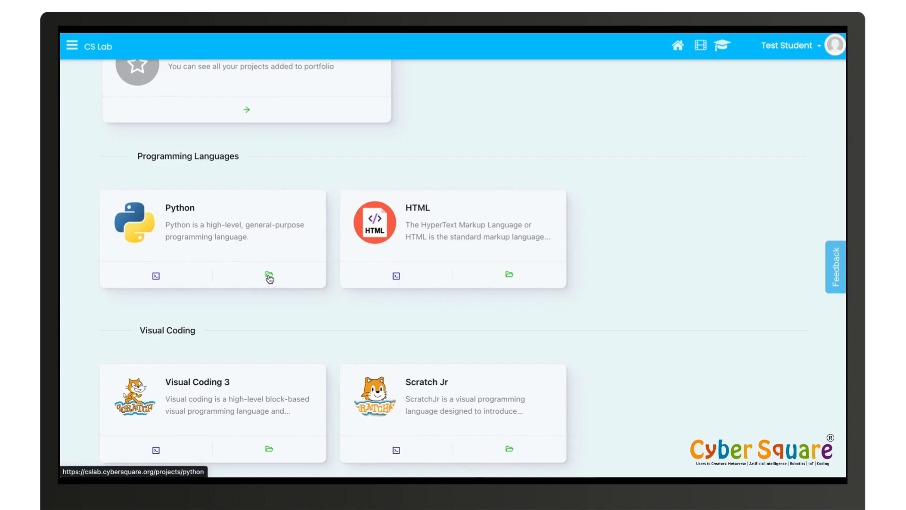
View My Projects listing news, new and python, then return home
{"action": "left_click", "coordinate": [267, 276]}
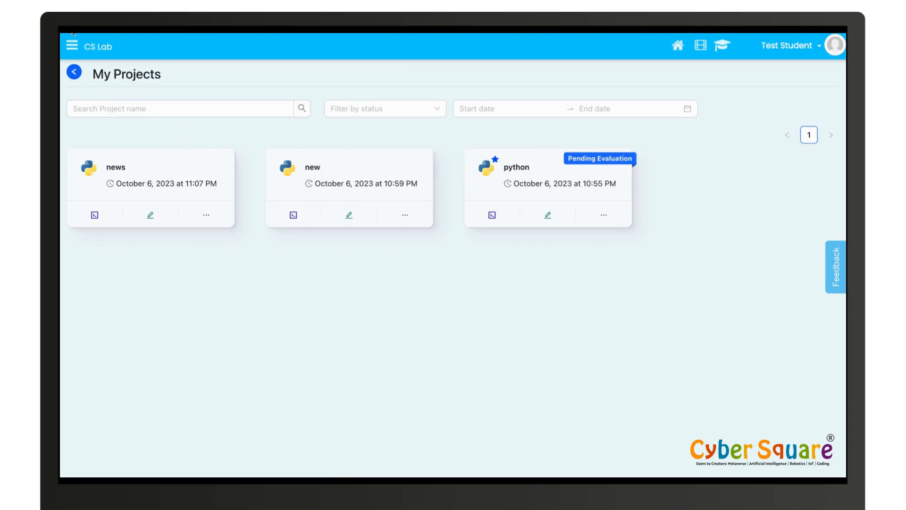
{"action": "left_click", "coordinate": [74, 74]}
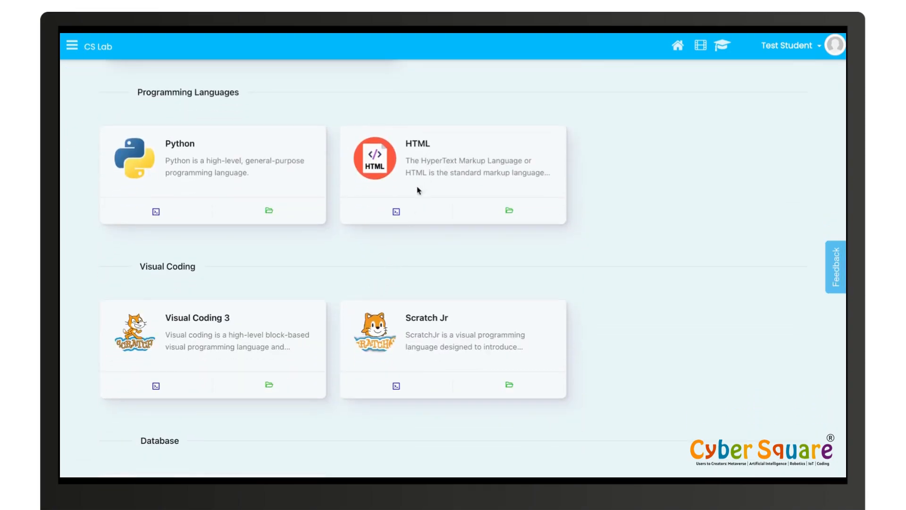
{"action": "left_click", "coordinate": [396, 210]}
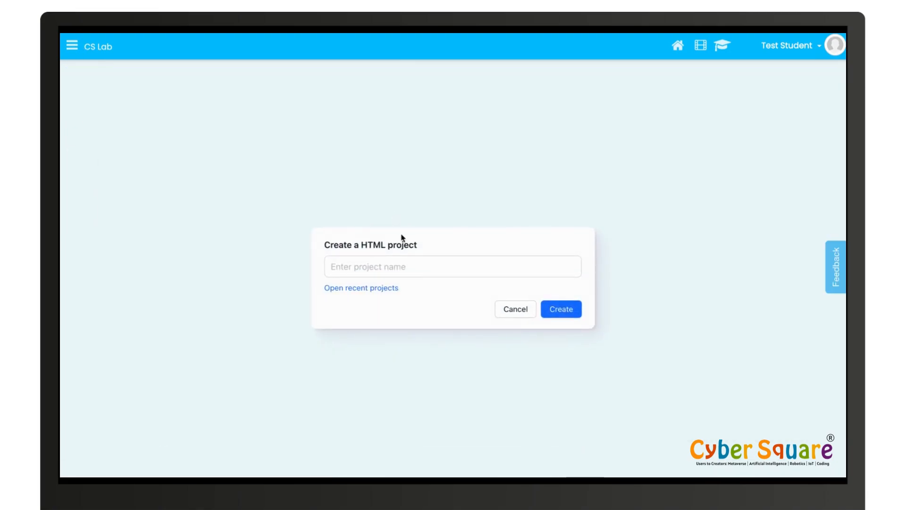
{"action": "mouse_move", "coordinate": [476, 283]}
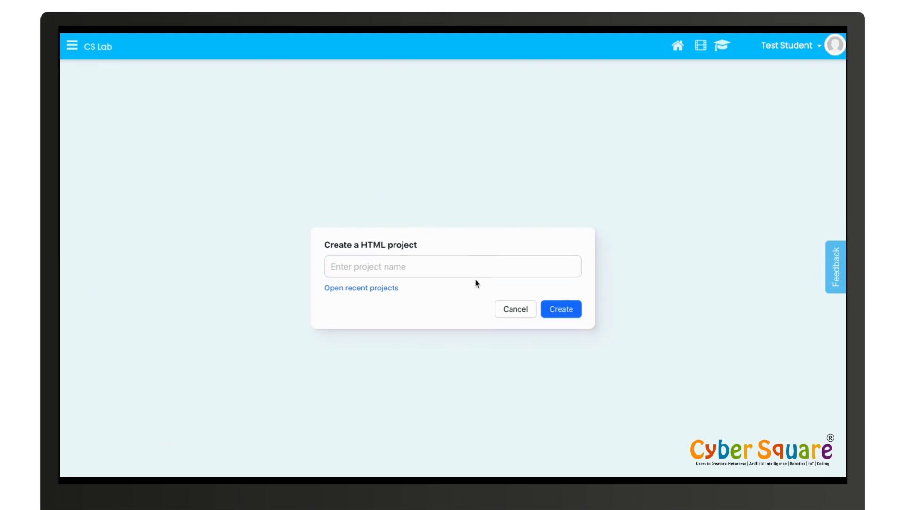
{"action": "left_click", "coordinate": [514, 308]}
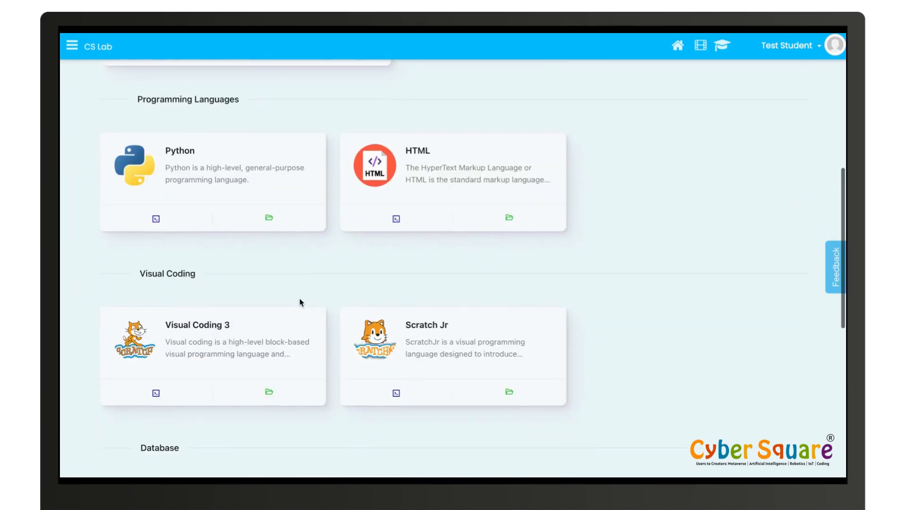
{"action": "scroll", "scroll_direction": "down", "scroll_amount": 3}
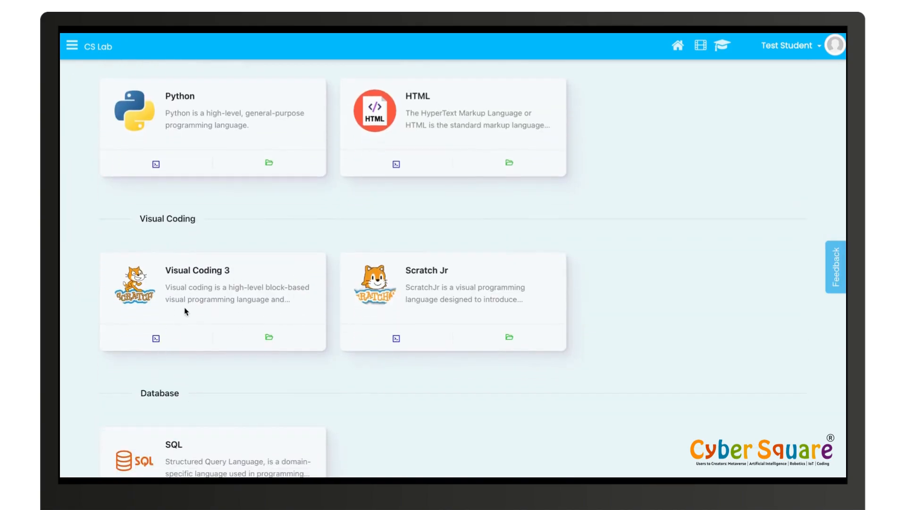
{"action": "scroll", "scroll_direction": "down", "scroll_amount": 3}
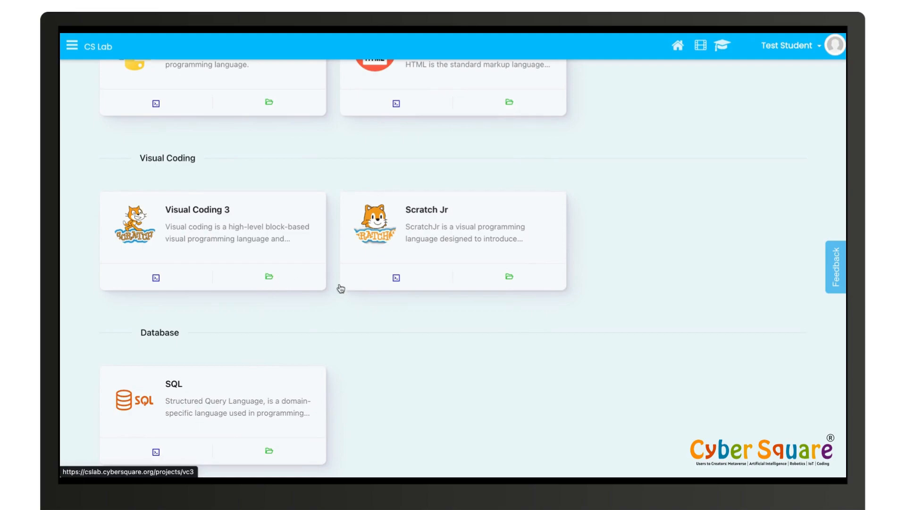
{"action": "scroll", "scroll_direction": "down", "scroll_amount": 3}
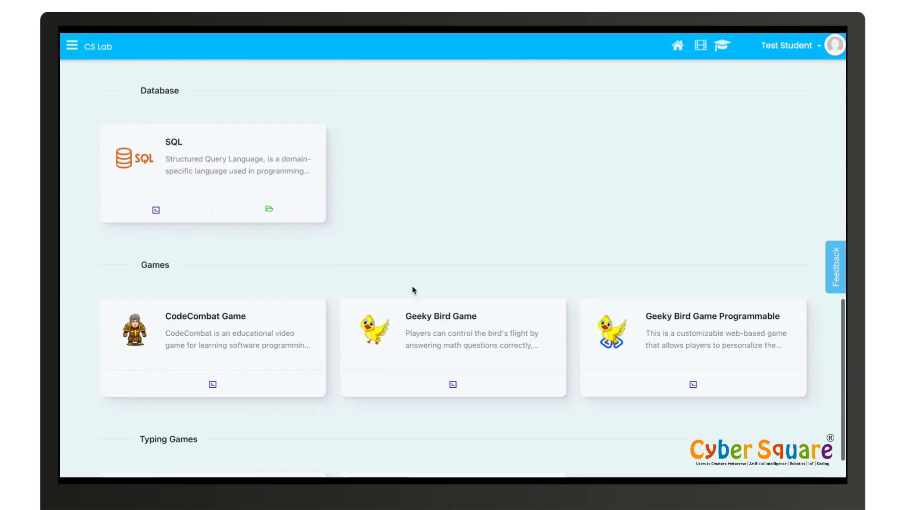
{"action": "scroll", "scroll_direction": "down", "scroll_amount": 3}
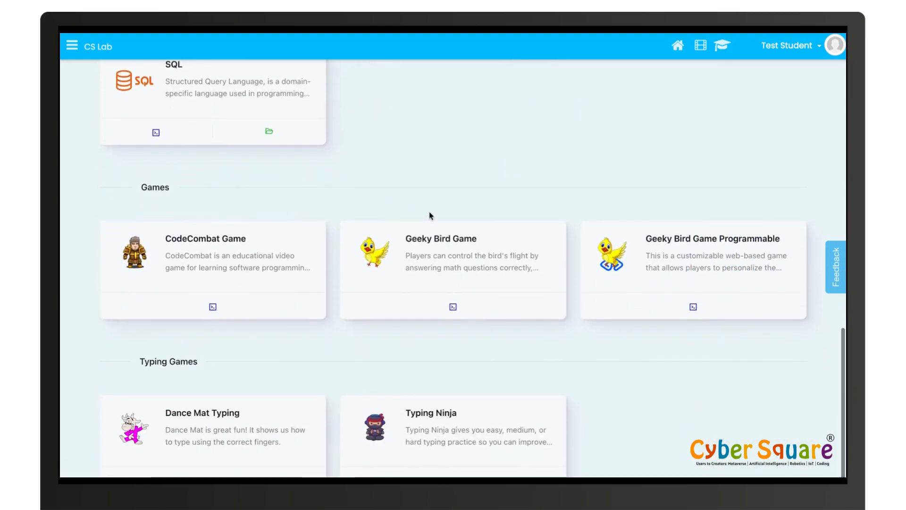
{"action": "left_click", "coordinate": [453, 307]}
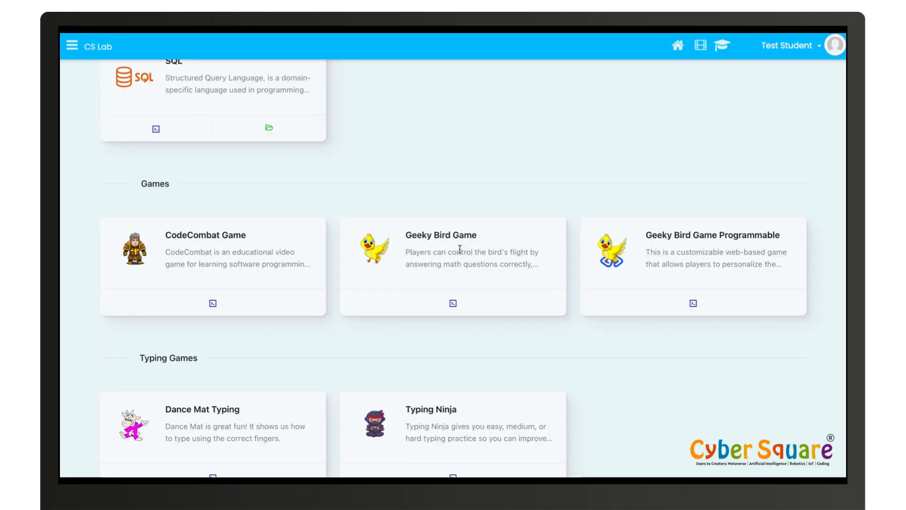
{"action": "scroll", "scroll_direction": "down", "scroll_amount": 3}
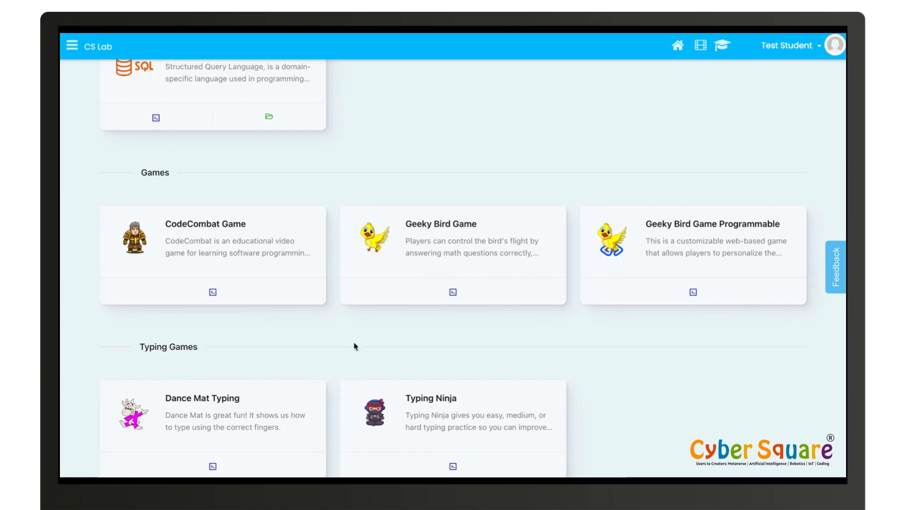
{"action": "scroll", "scroll_direction": "down", "scroll_amount": 3}
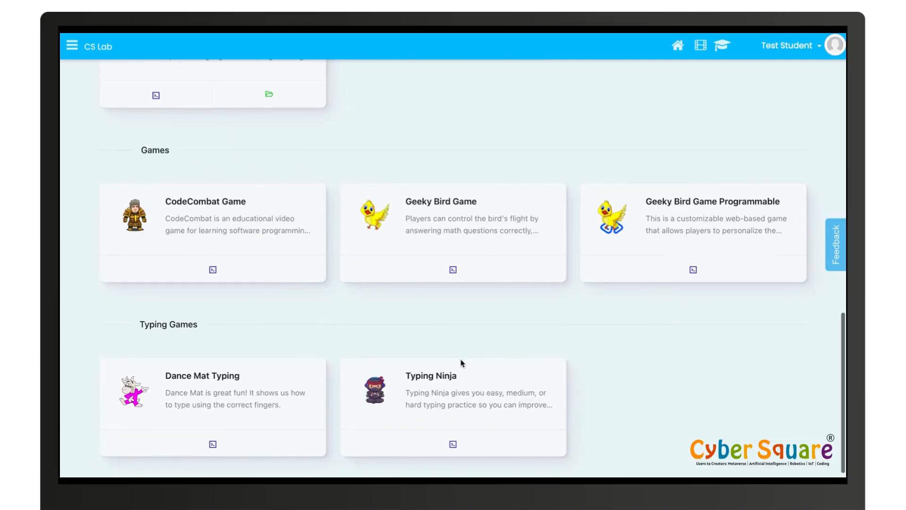
{"action": "scroll", "scroll_direction": "down", "scroll_amount": 3}
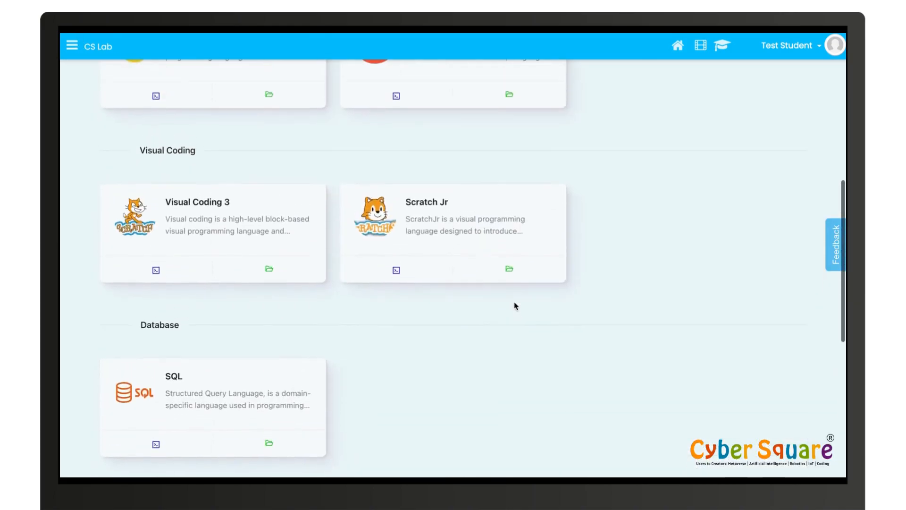
{"action": "scroll", "scroll_direction": "up", "scroll_amount": 3}
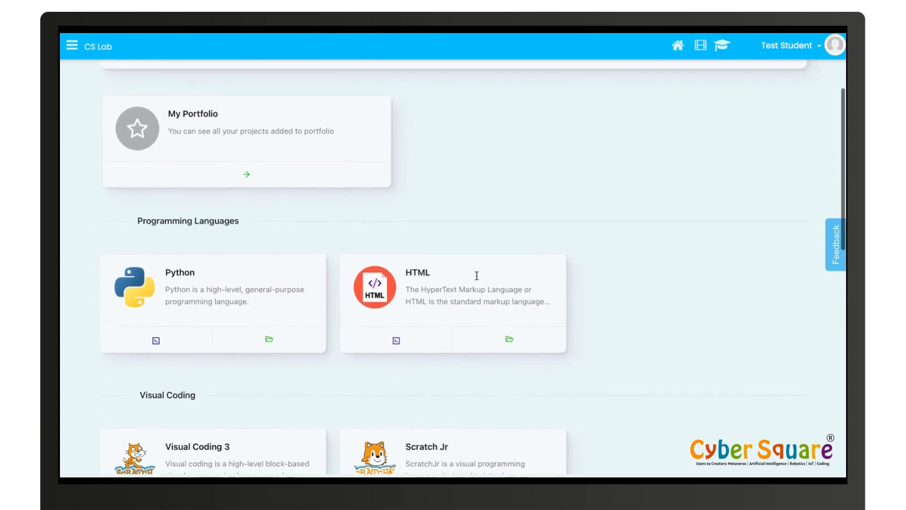
{"action": "scroll", "scroll_direction": "down", "scroll_amount": 3}
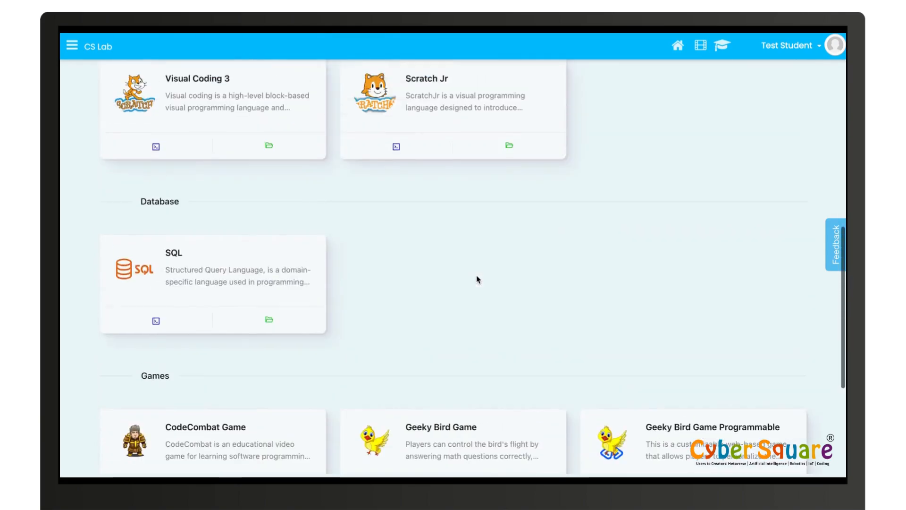